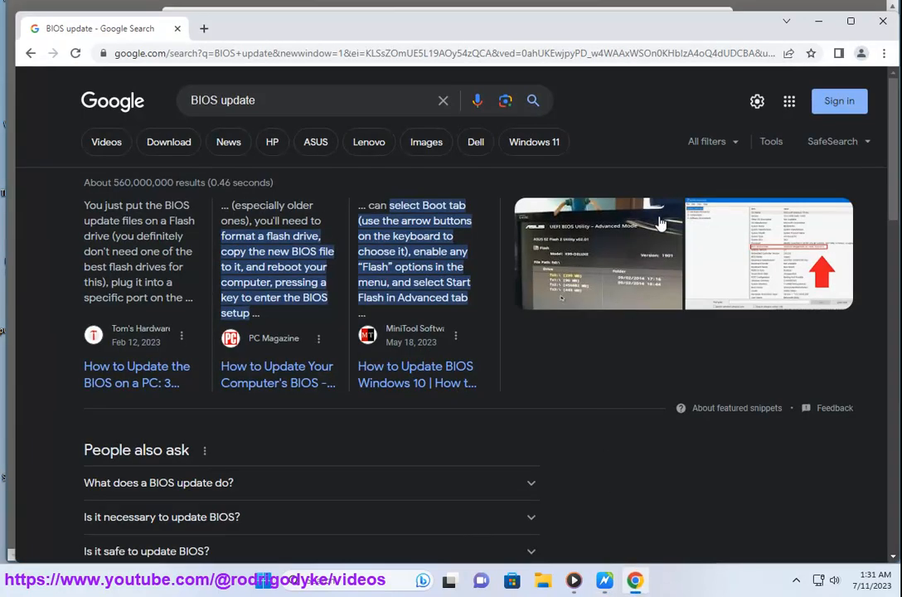
# Reach the Autofill and passwords page through Chrome's menu and Settings.
pyautogui.click(884, 53)
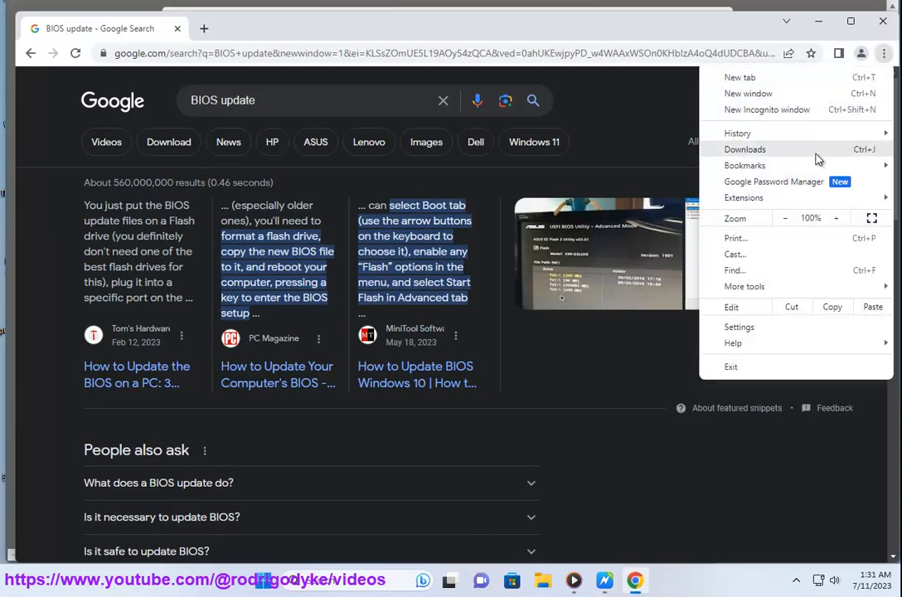
pyautogui.click(740, 325)
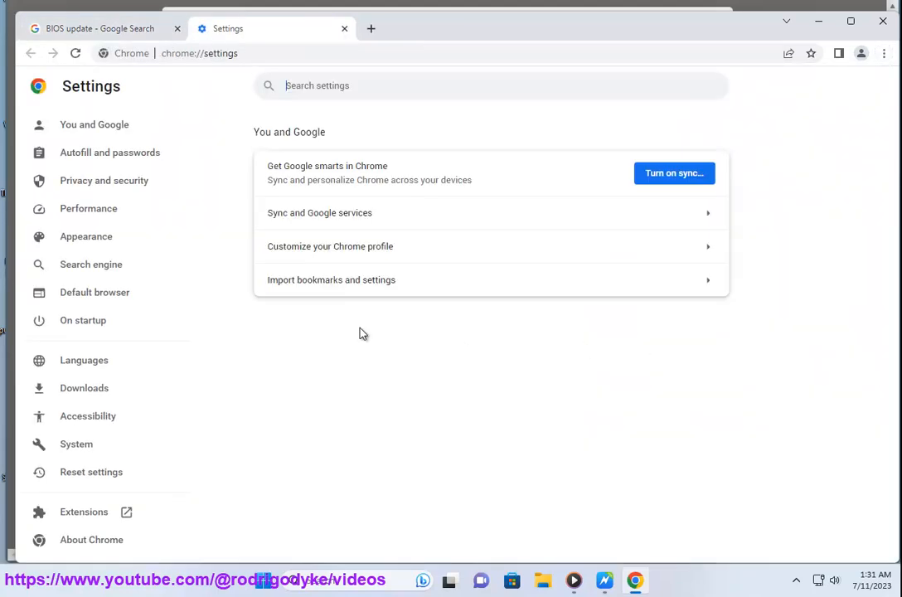
pyautogui.click(109, 152)
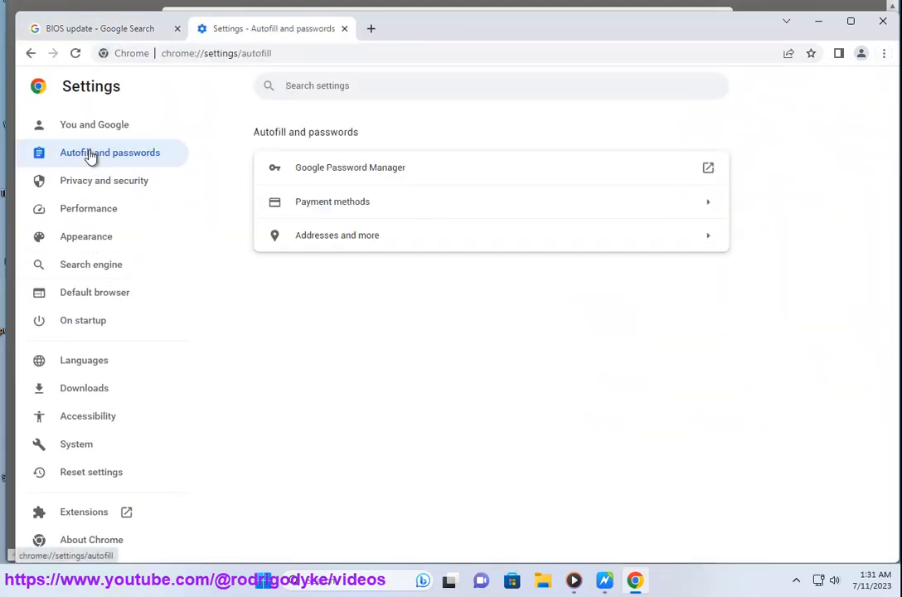
pyautogui.moveTo(606, 580)
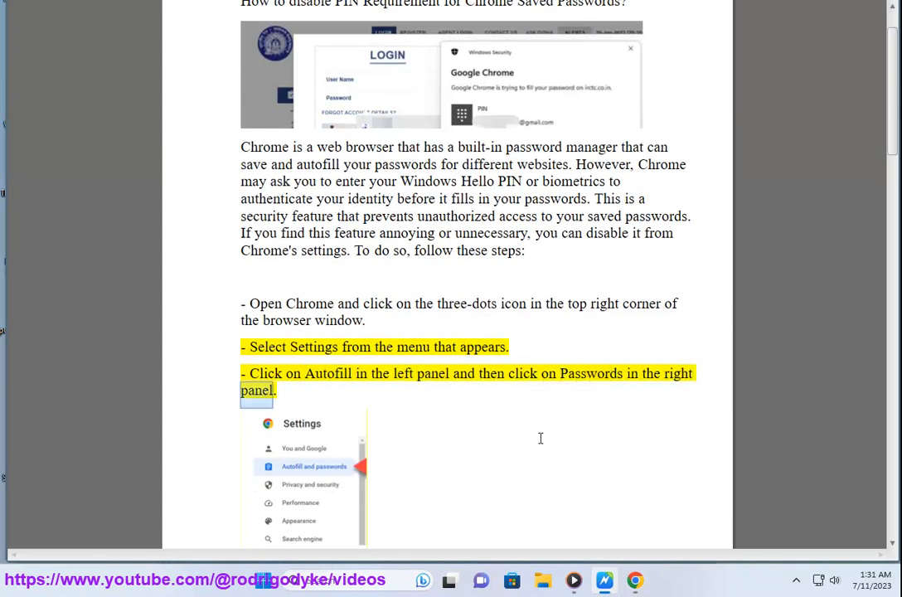
# Scroll the Autofill page to reach Google Password Manager and open it.
pyautogui.scroll(-3)
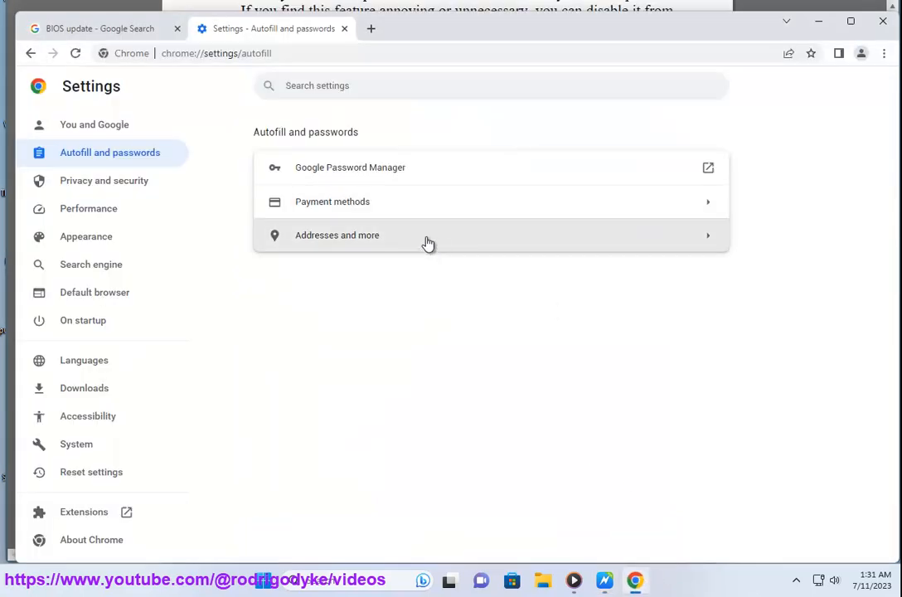
pyautogui.moveTo(524, 176)
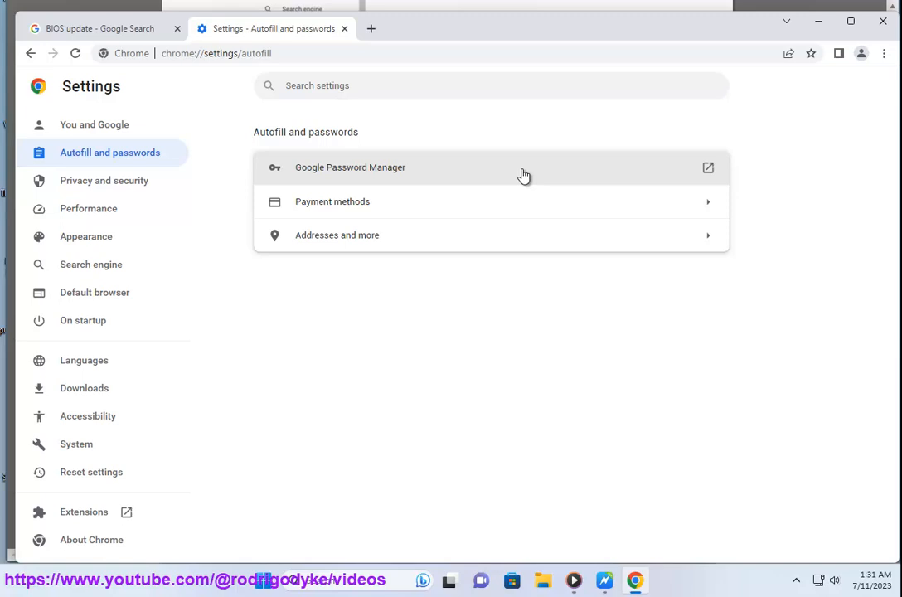
pyautogui.moveTo(645, 183)
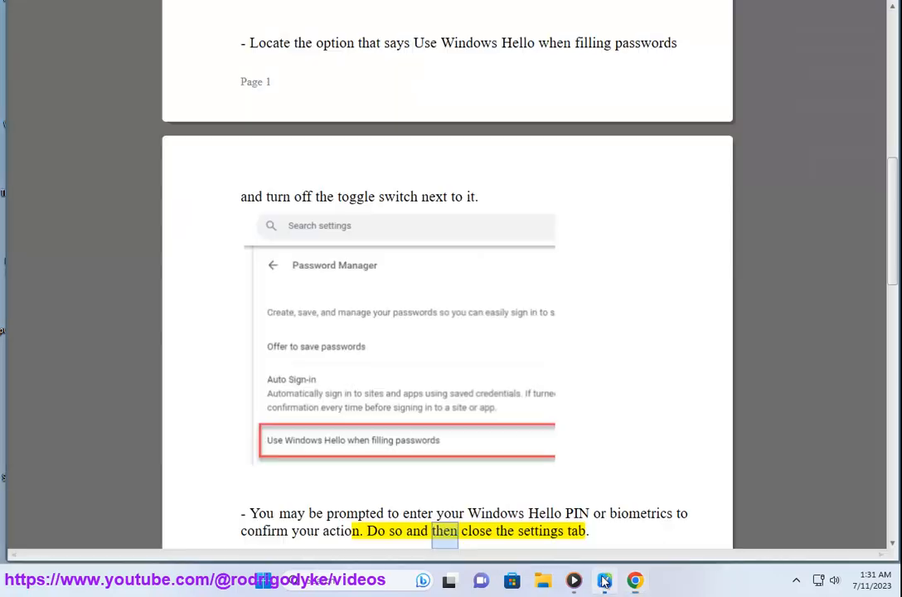
pyautogui.scroll(-3)
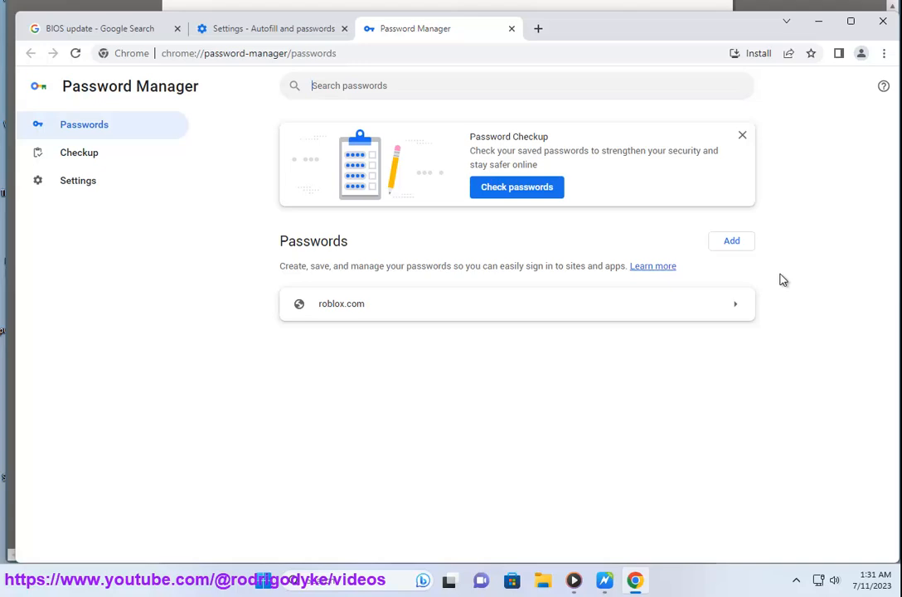
pyautogui.moveTo(621, 538)
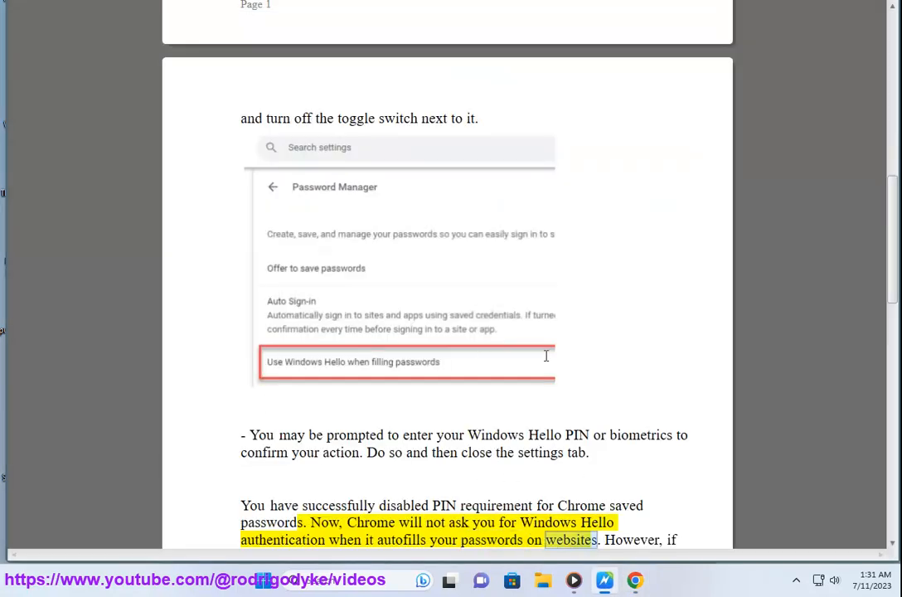
pyautogui.scroll(-3)
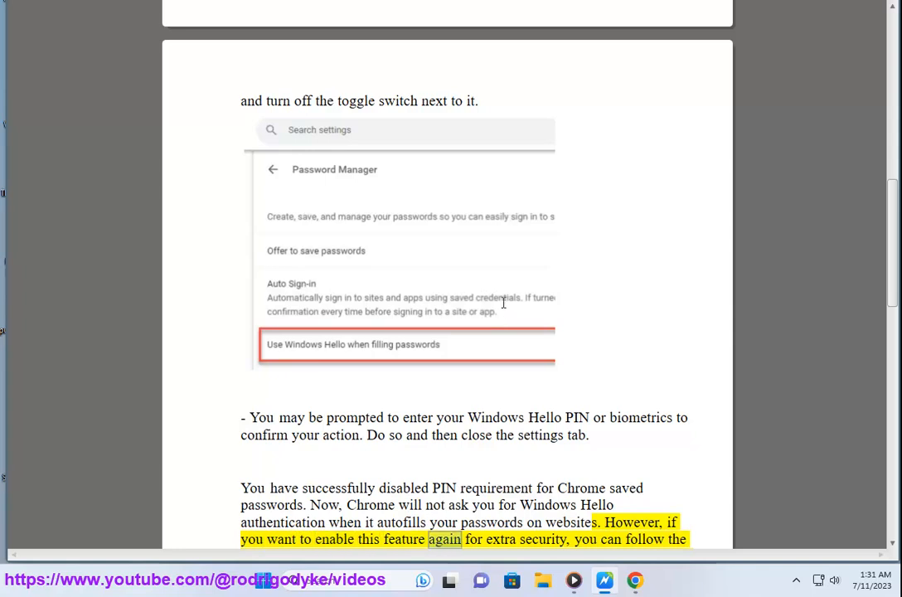
pyautogui.scroll(-3)
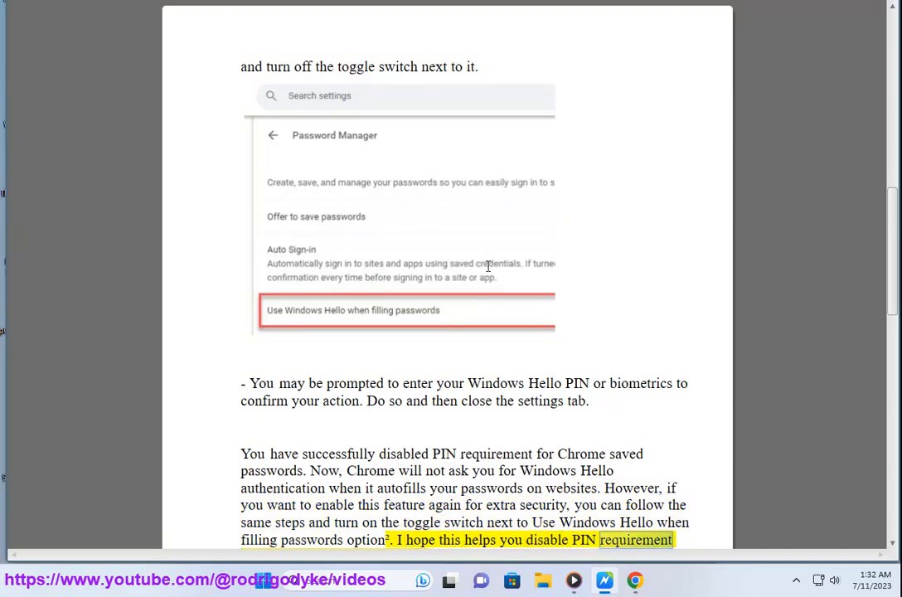
pyautogui.scroll(-3)
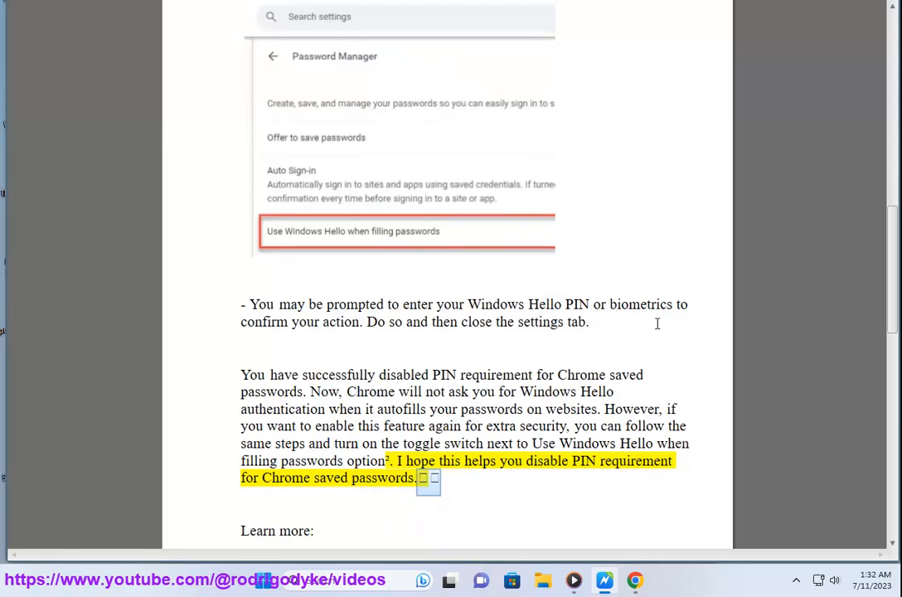
pyautogui.scroll(-3)
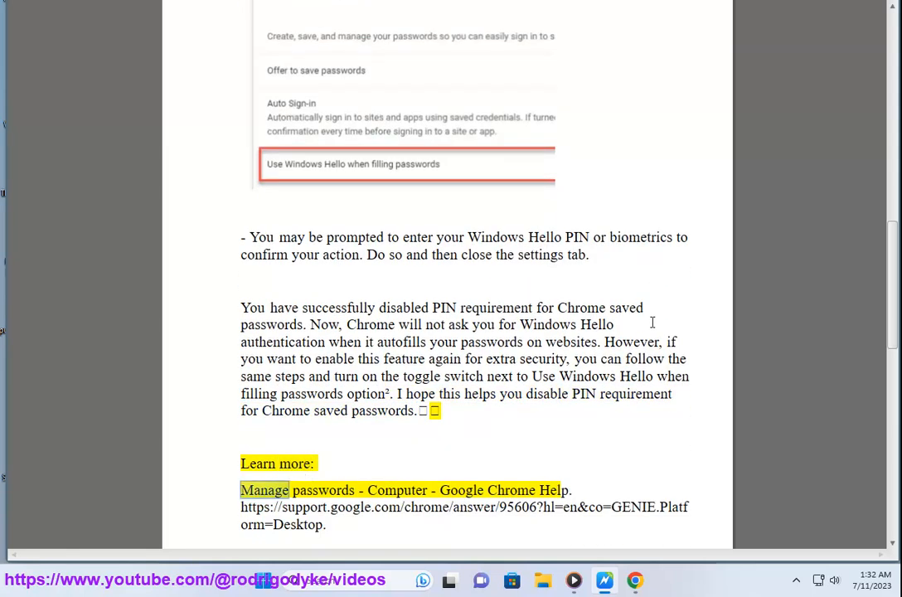